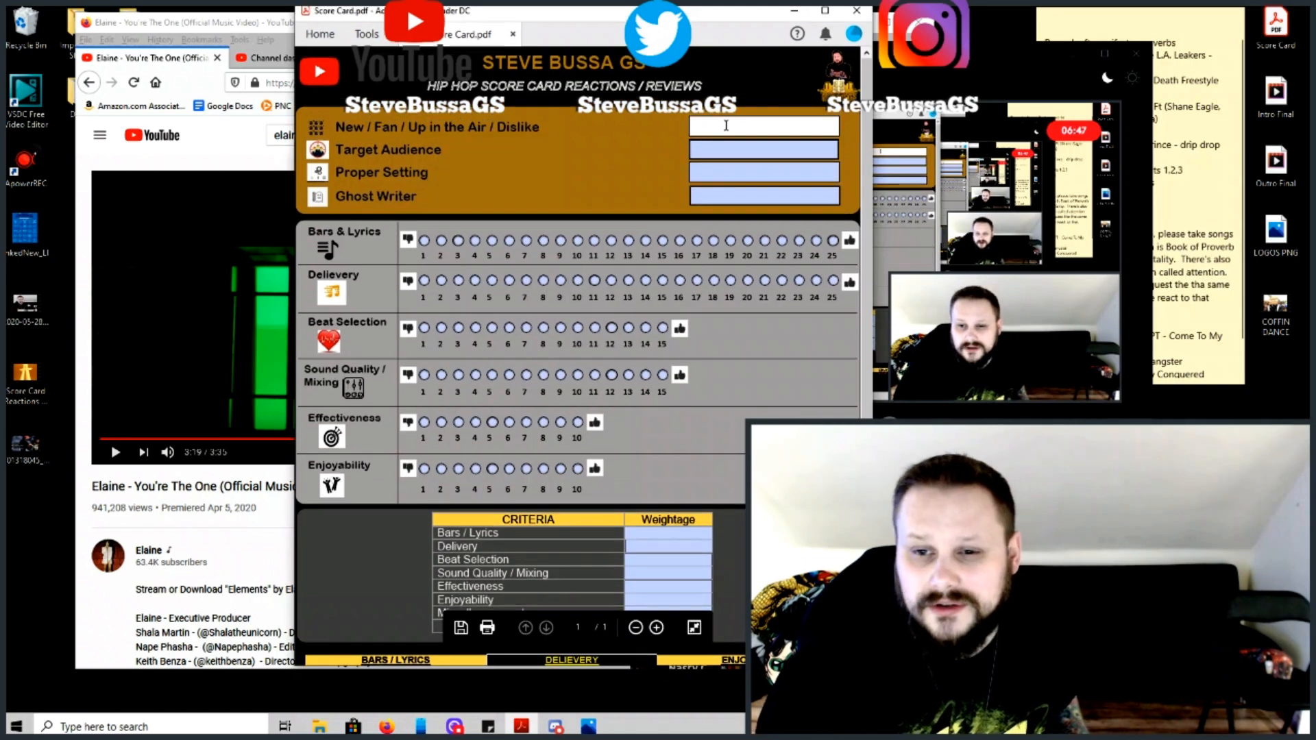
Enter 'New' for the New/Fan/Up in the Air/Dislike item and 'No' for Target Audience
text(New)
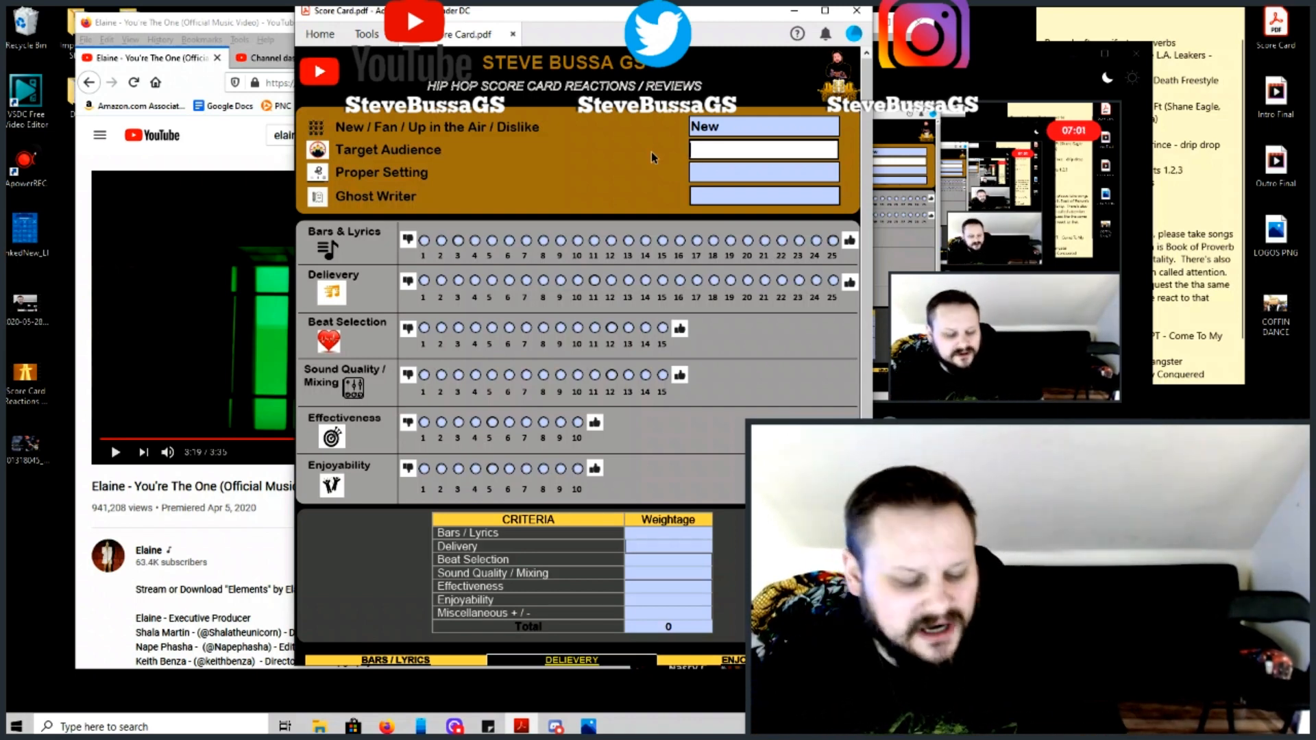
text(No)
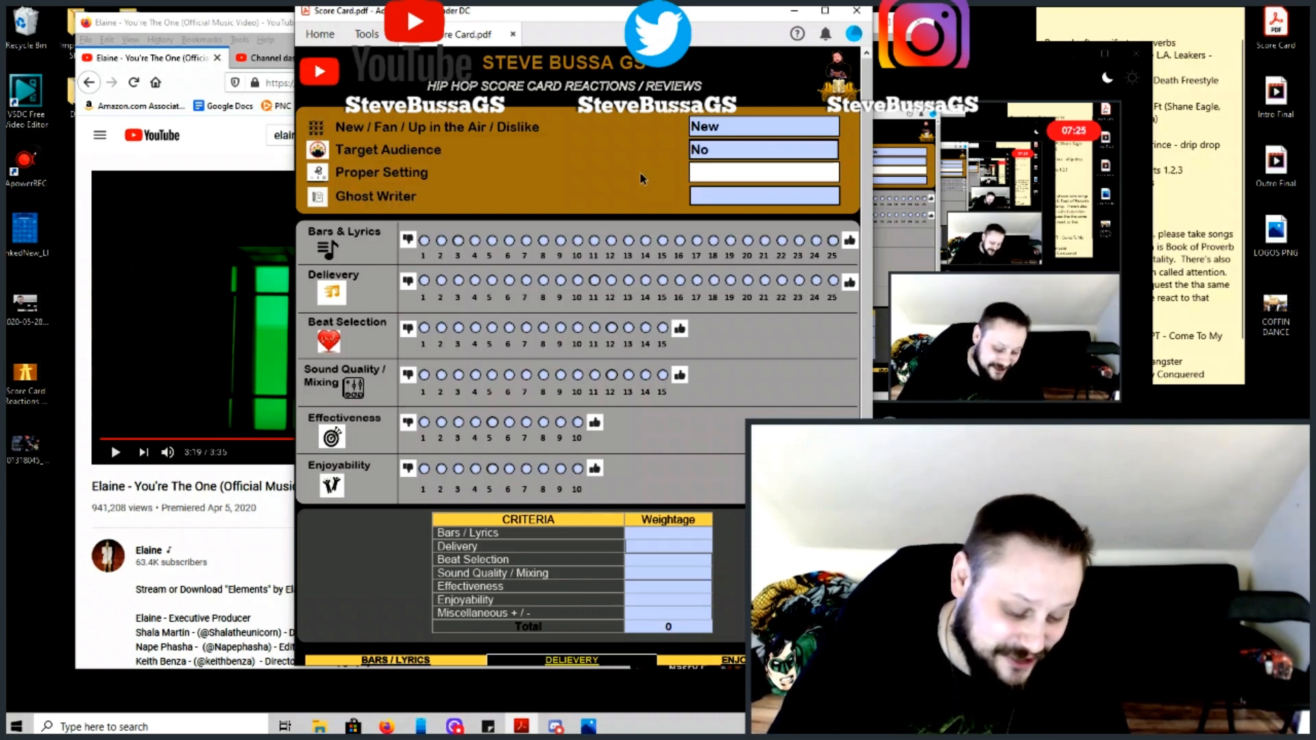
Enter 'Crying' in the Proper Setting field
text(Crying)
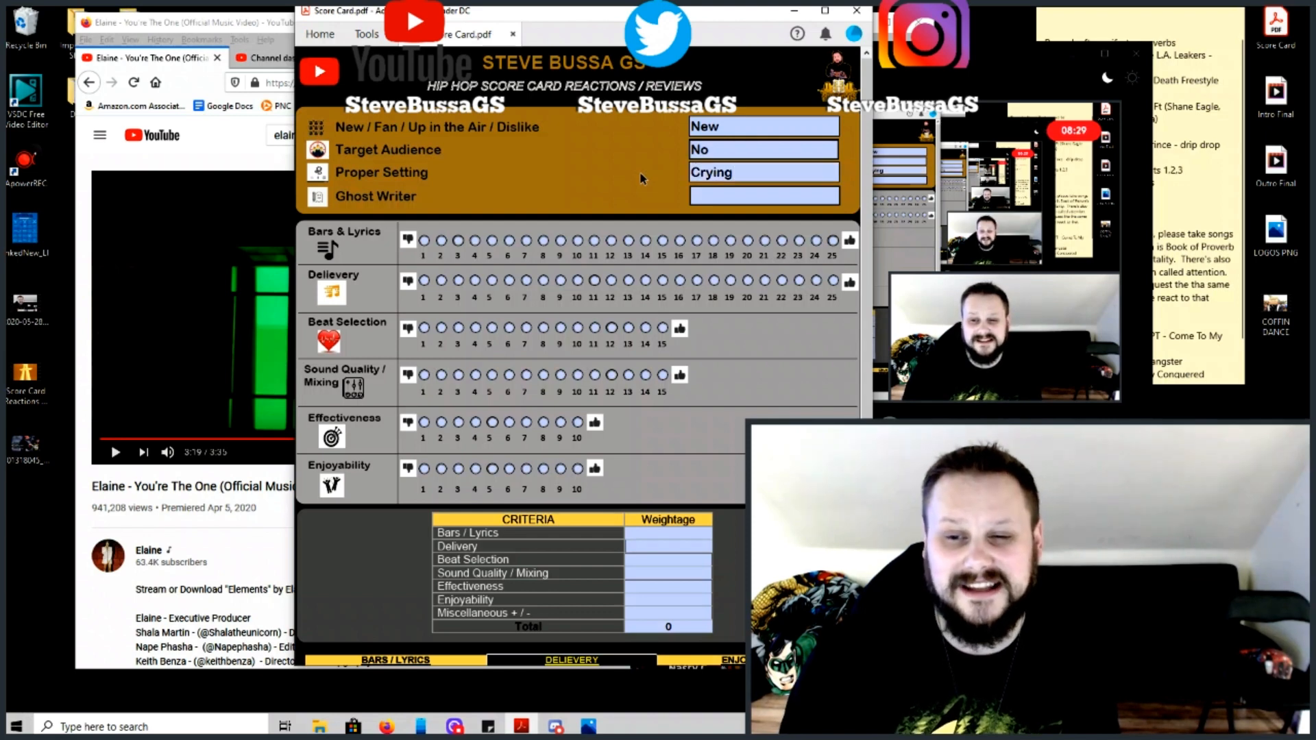
mouse_move(642, 144)
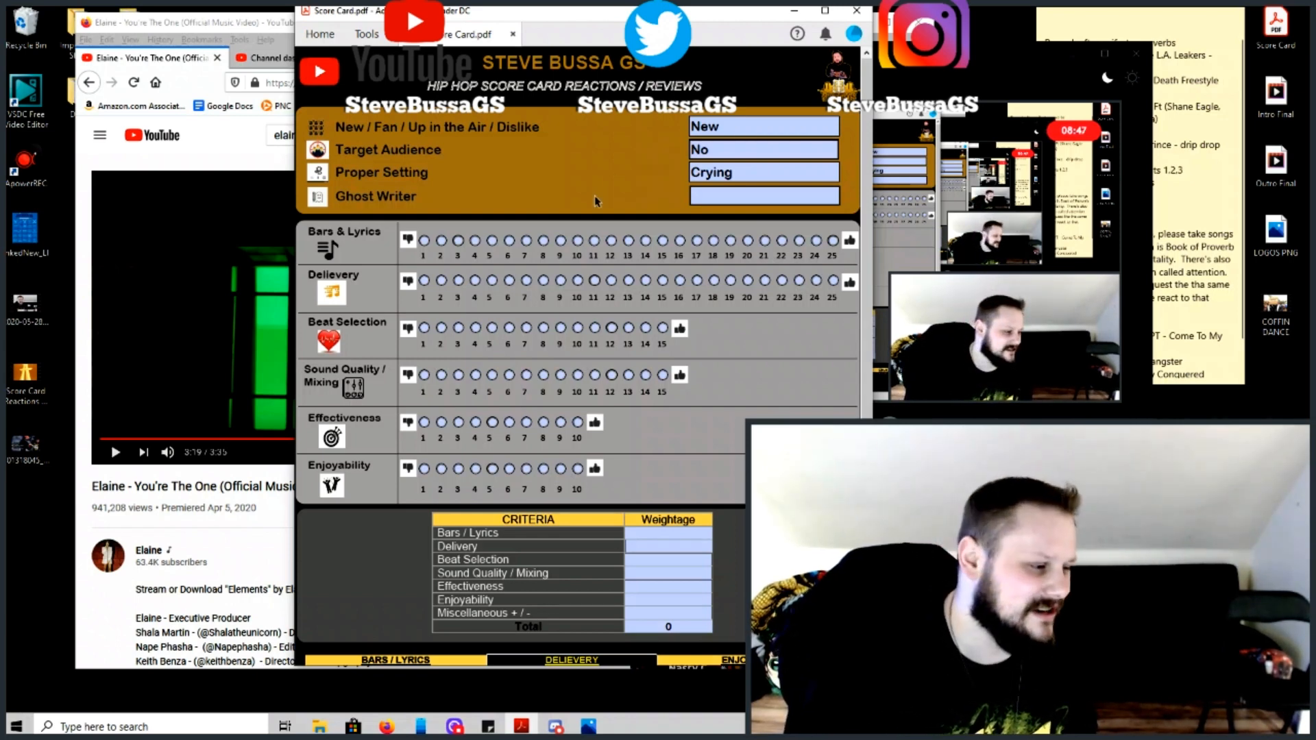
Scroll down to the Criteria/Weightage table and the scoring legend below it
scroll(down, 3)
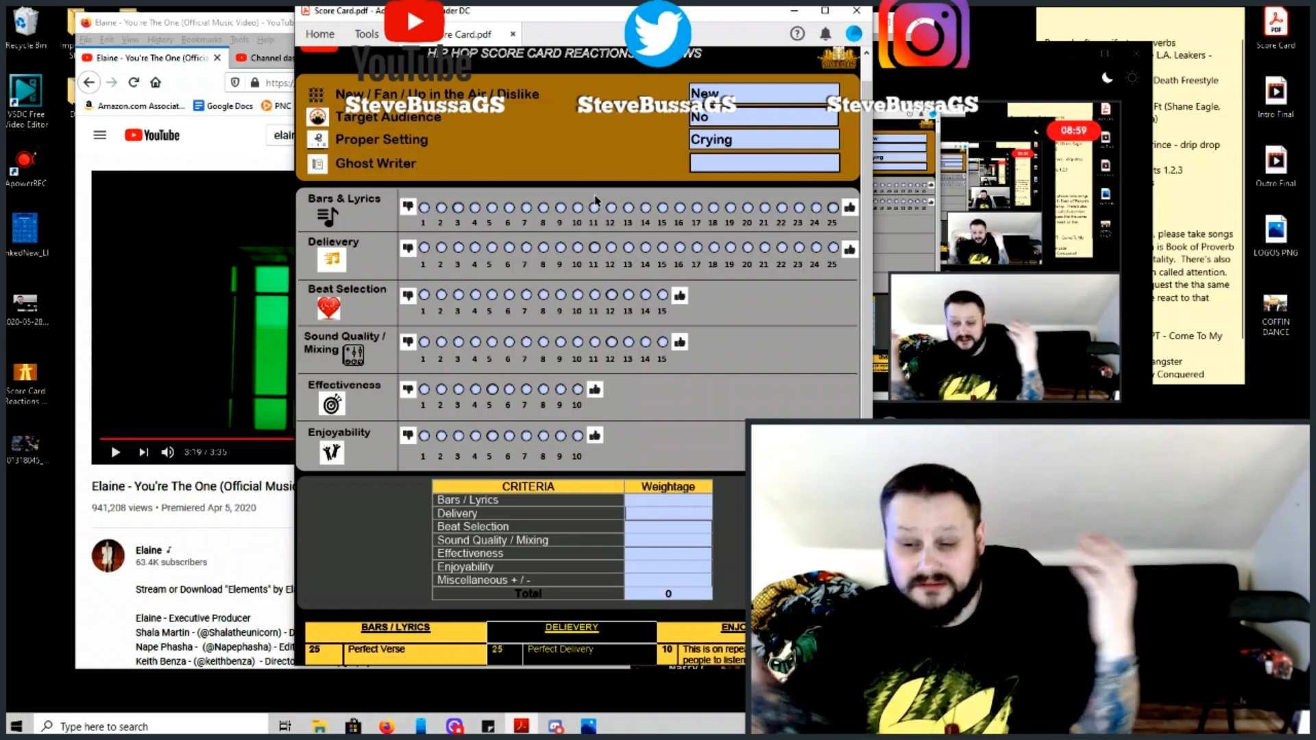
scroll(down, 3)
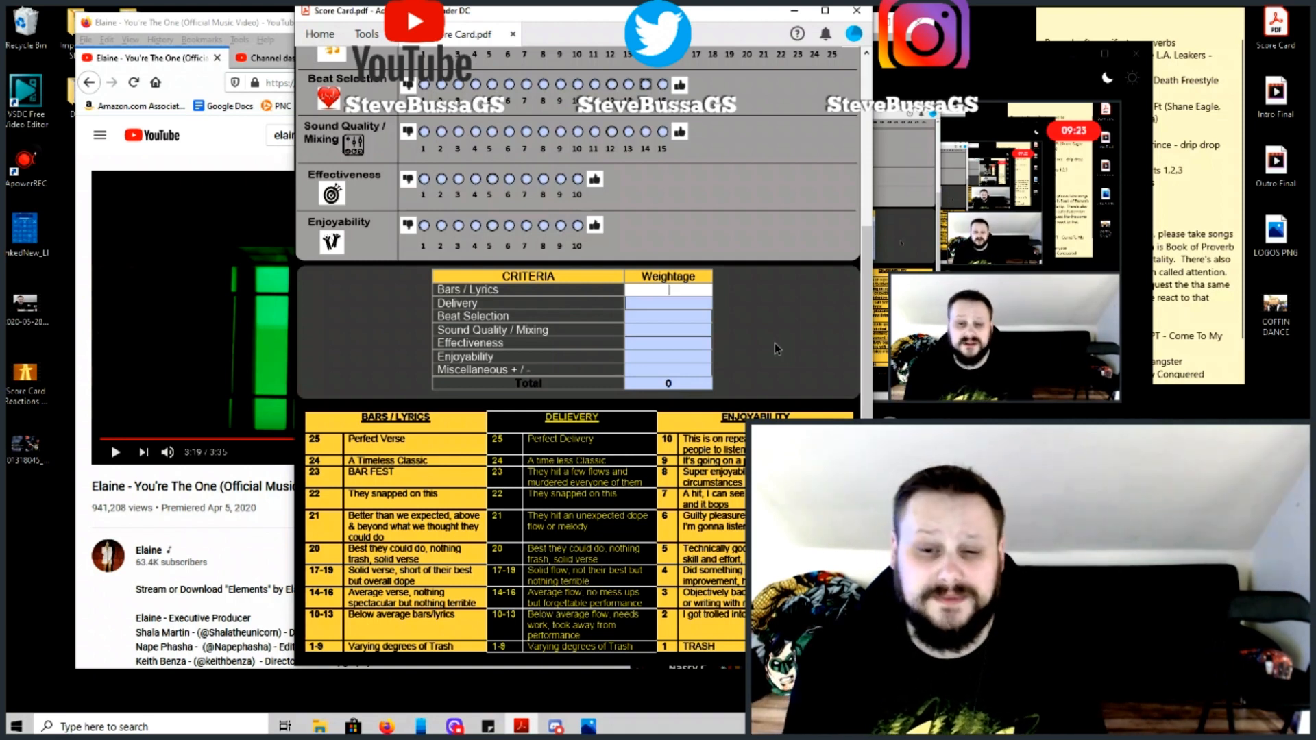
Enter weightage scores 20, 20, 15, 15 and 10 for Bars/Lyrics through Effectiveness, totaling 80
text(20)
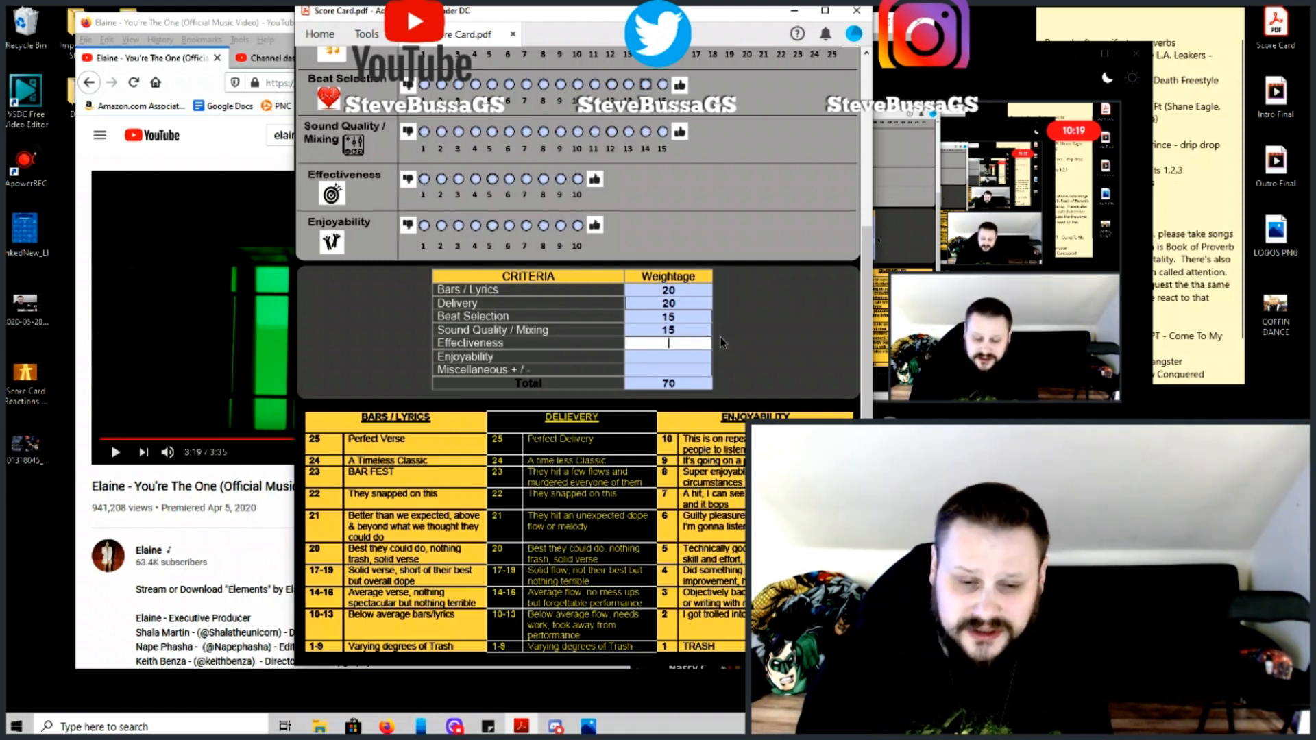
text(10)
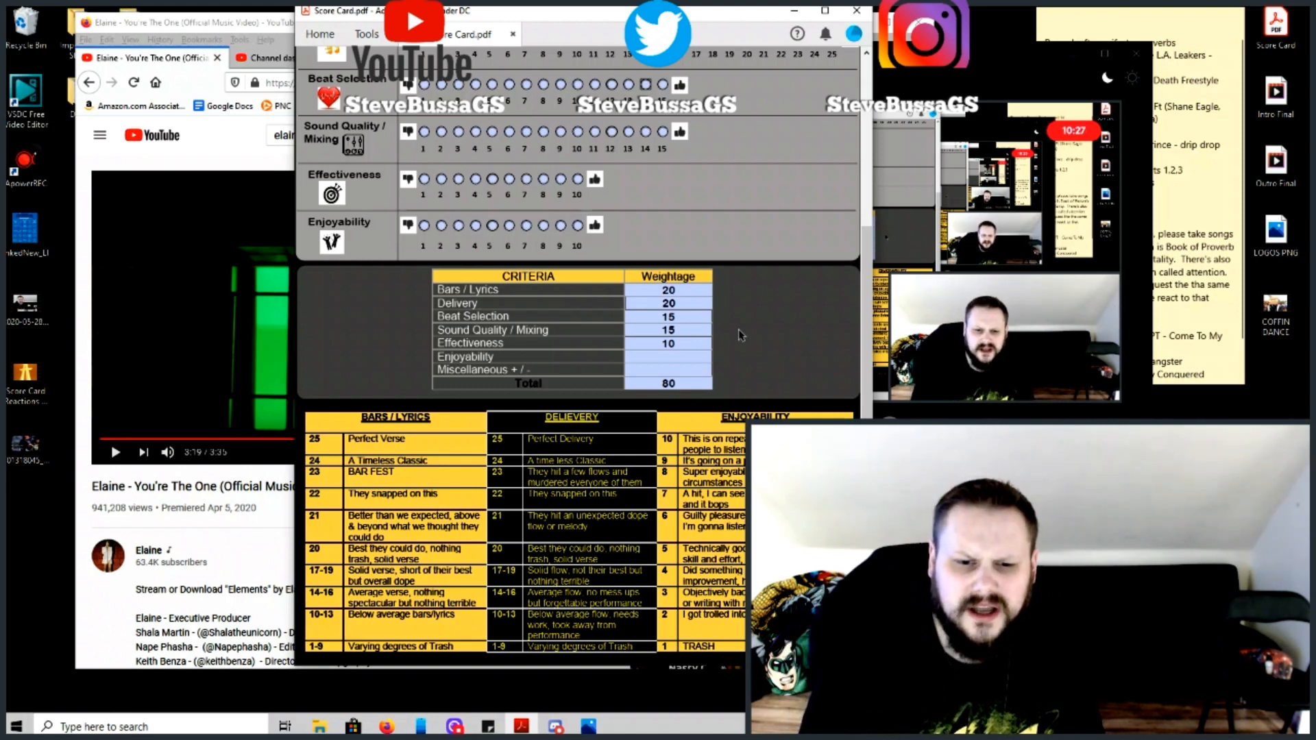
click(668, 342)
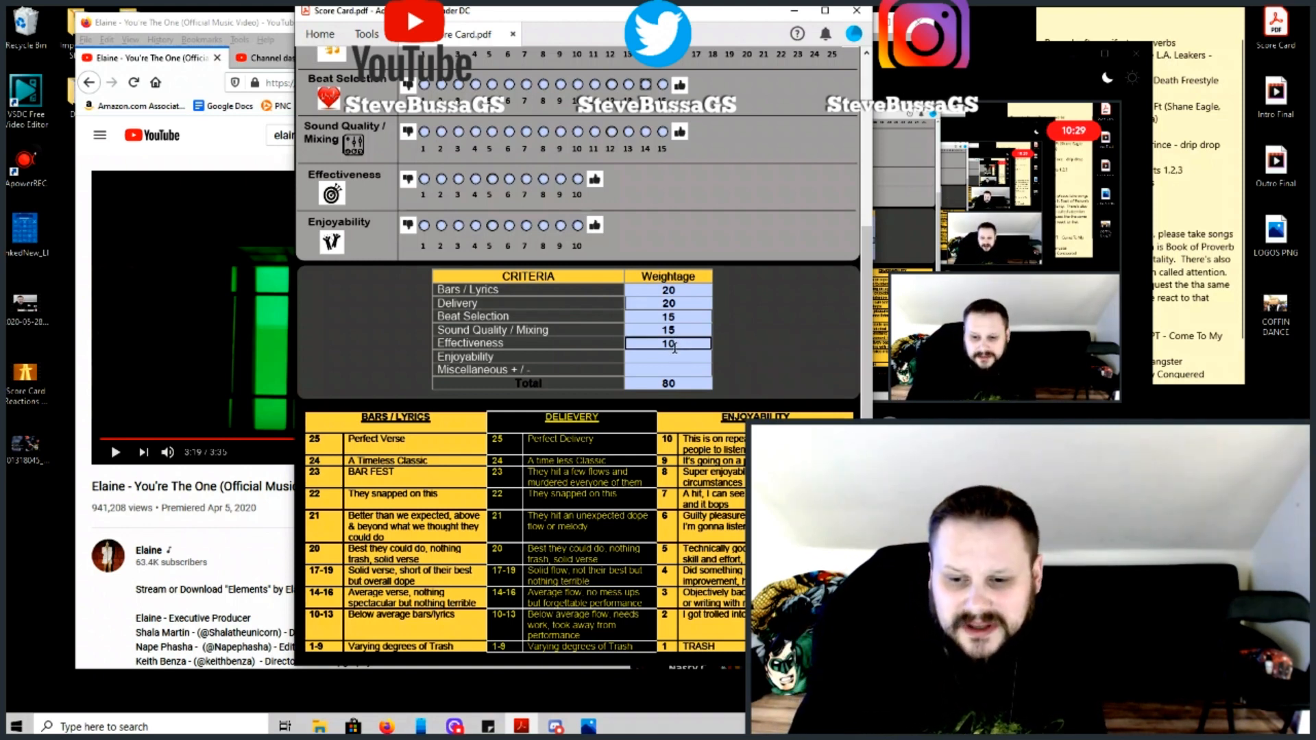